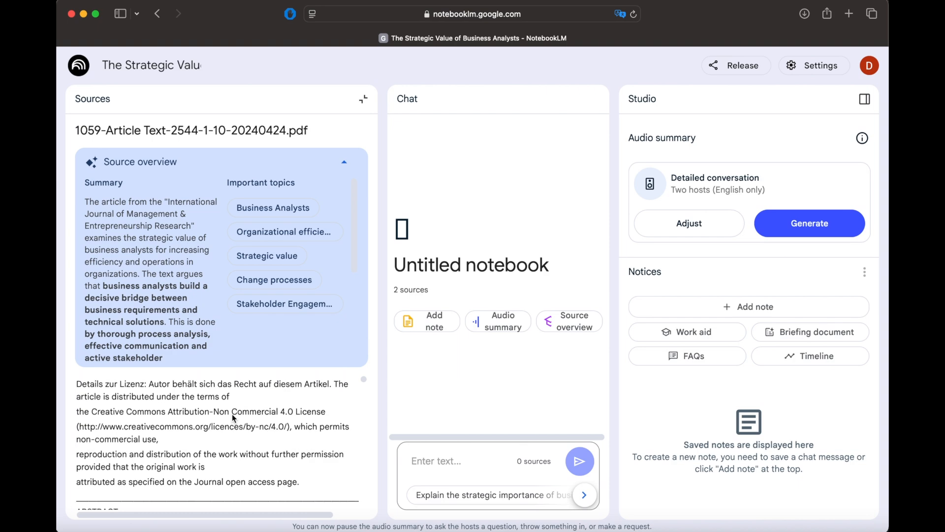
# Step: Return from the article overview to the Sources list showing both PDFs
pyautogui.scroll(-3)
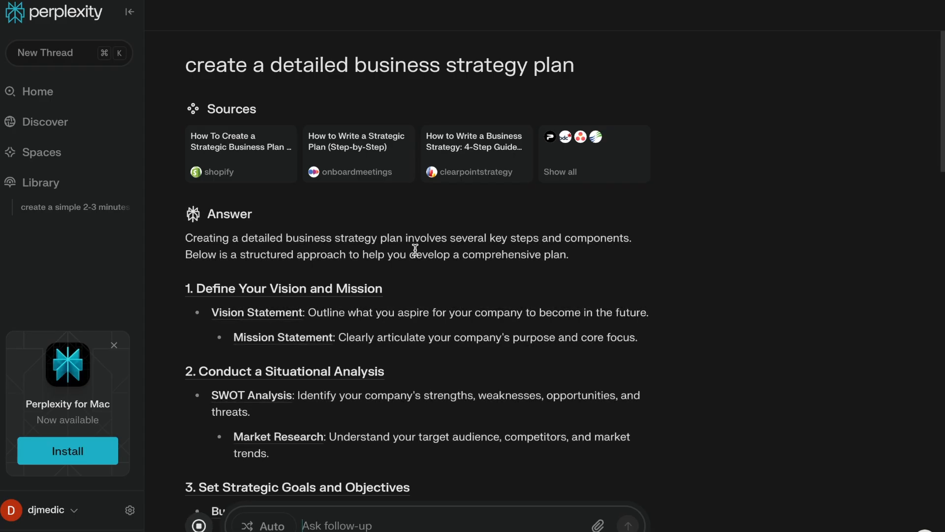
pyautogui.scroll(-3)
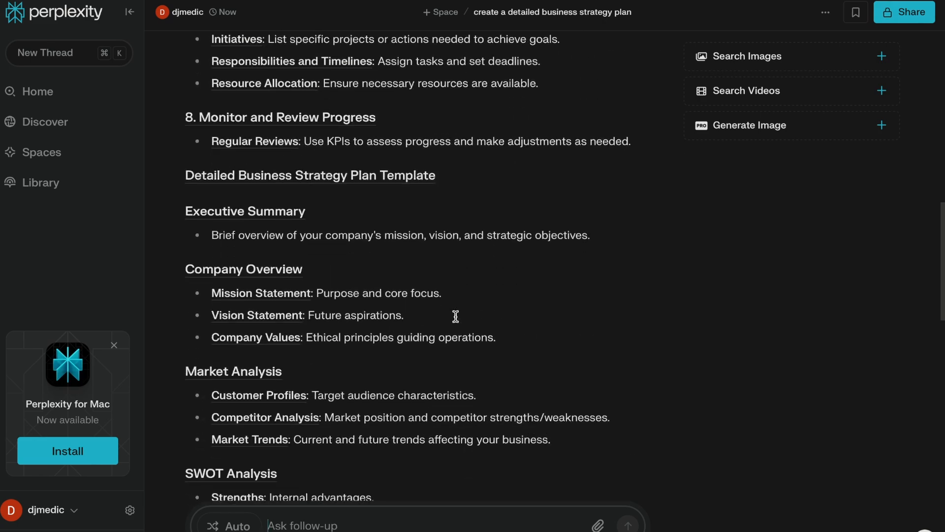
pyautogui.scroll(-3)
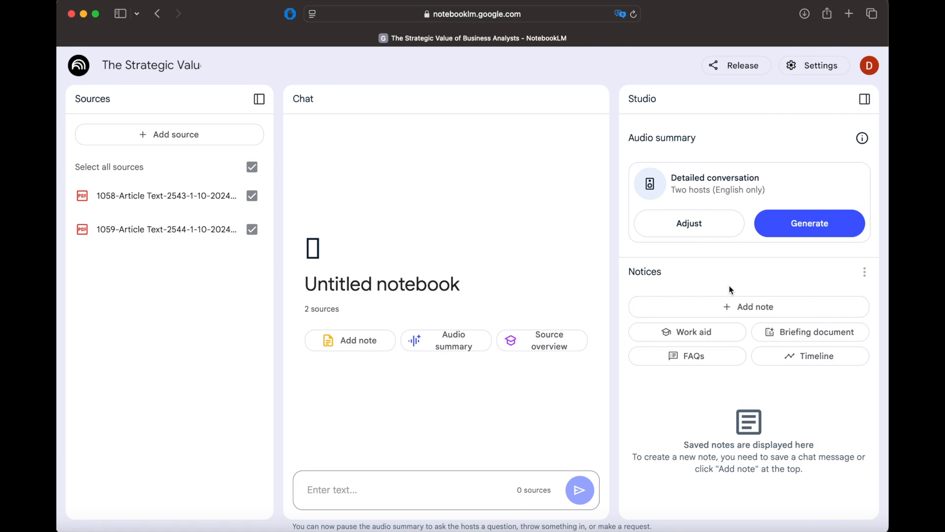
# Step: Generate a Briefing document, then draft a prompt for an IT-focused business strategy plan
pyautogui.click(749, 306)
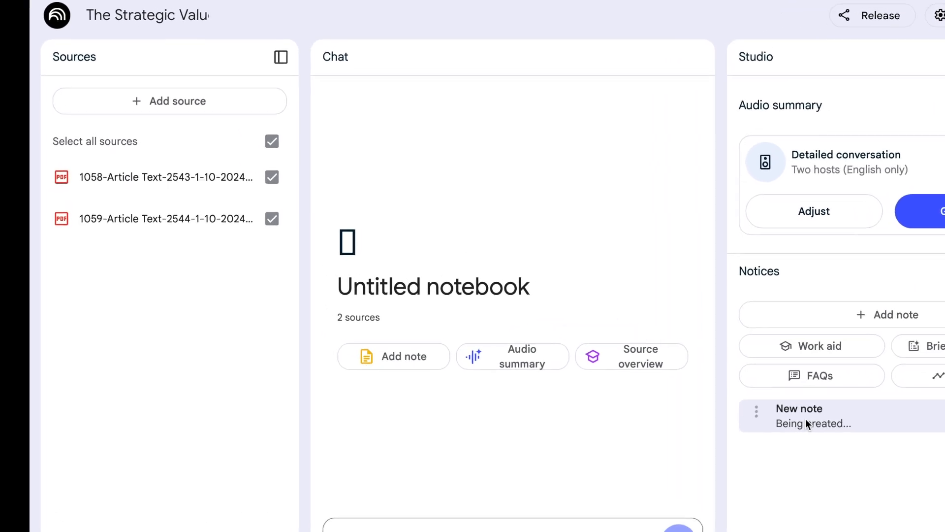
pyautogui.scroll(-3)
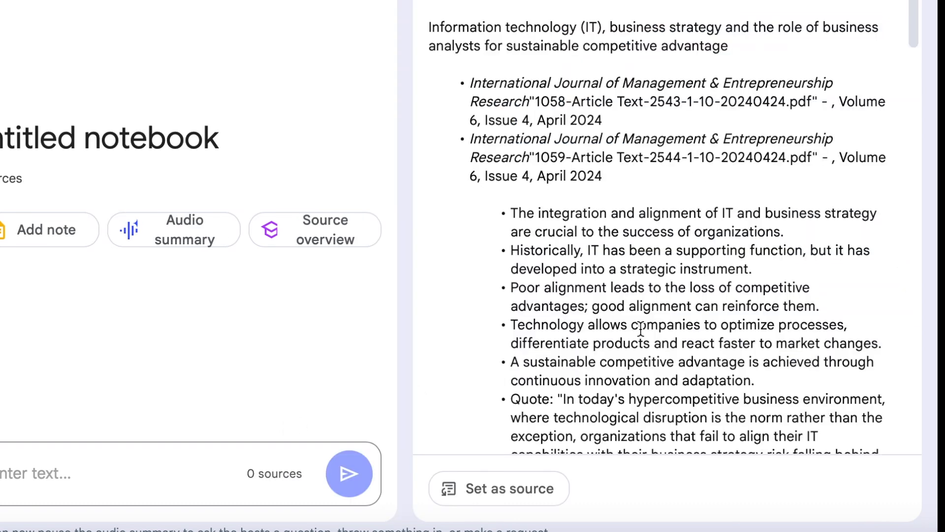
pyautogui.write('create a detailed business strategy plan focusing on IT resources')
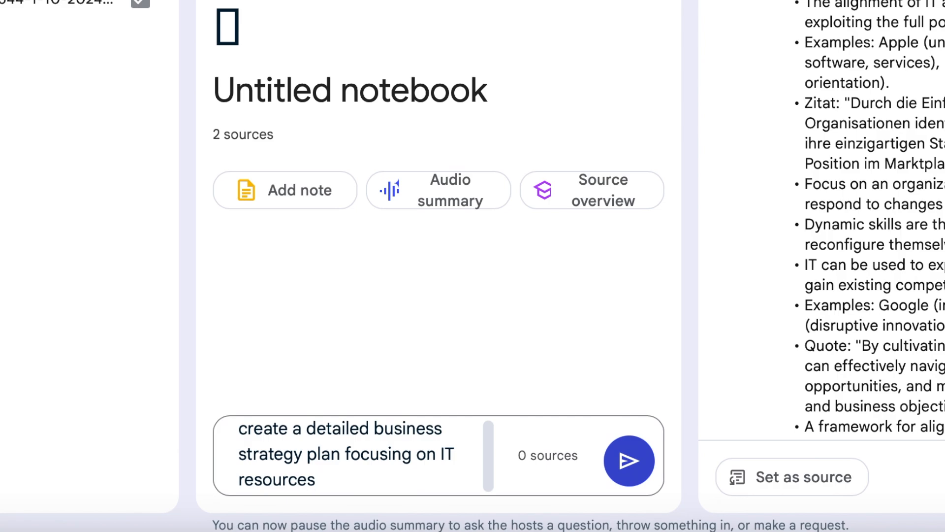
# Step: Submit the IT-resources strategy plan request and read through the cited chat answer
pyautogui.click(629, 461)
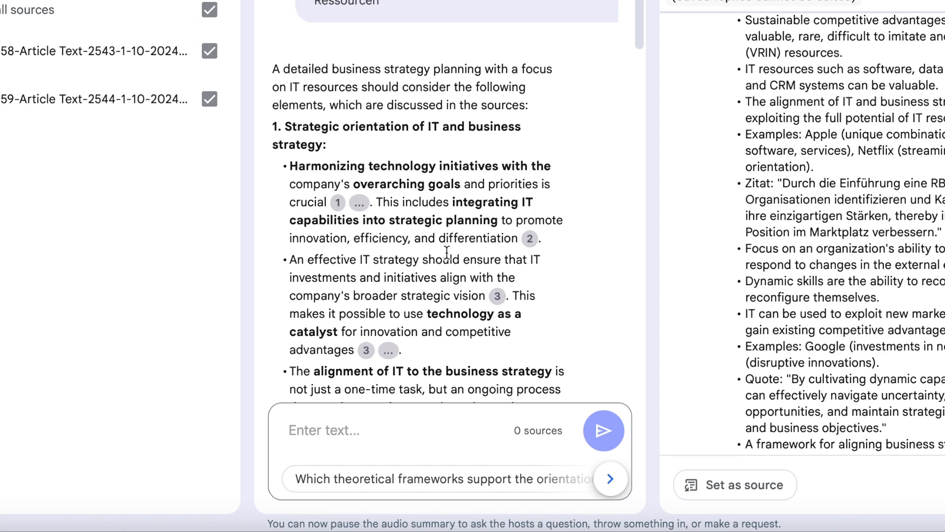
pyautogui.scroll(-3)
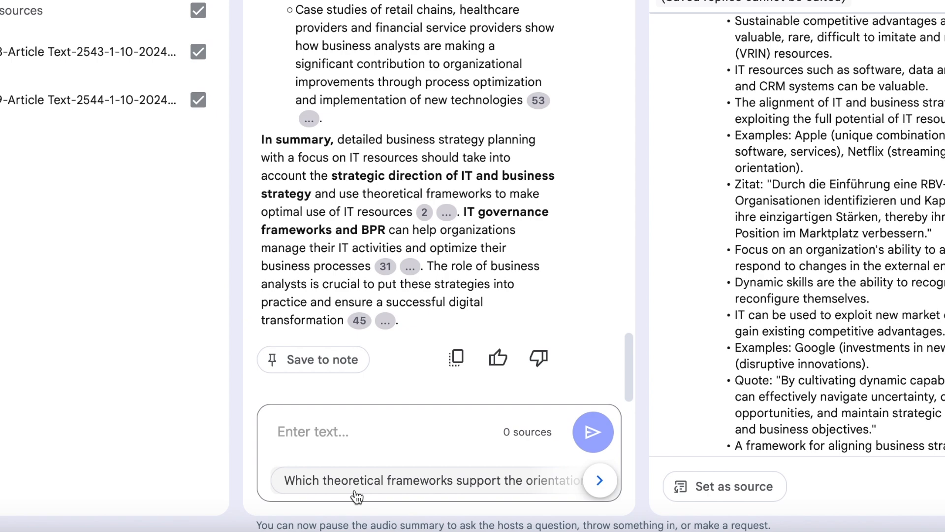
pyautogui.click(438, 481)
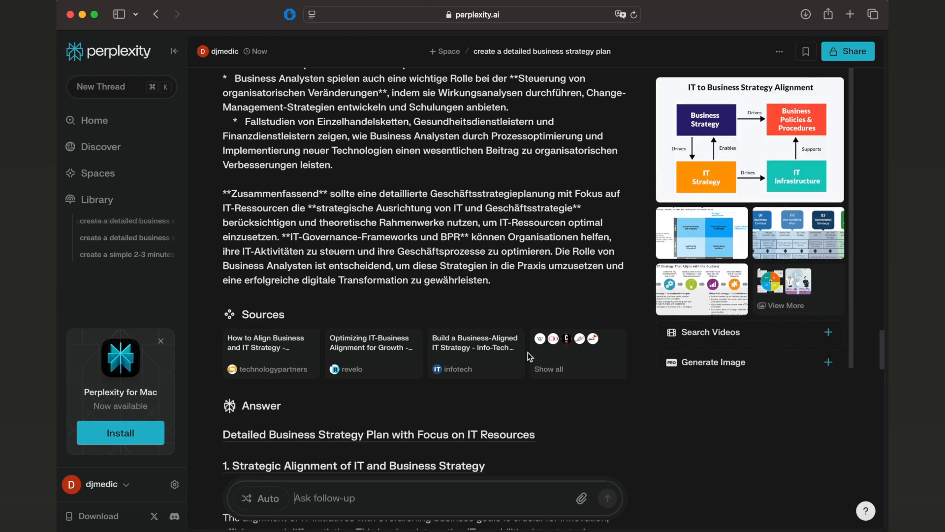
pyautogui.scroll(-3)
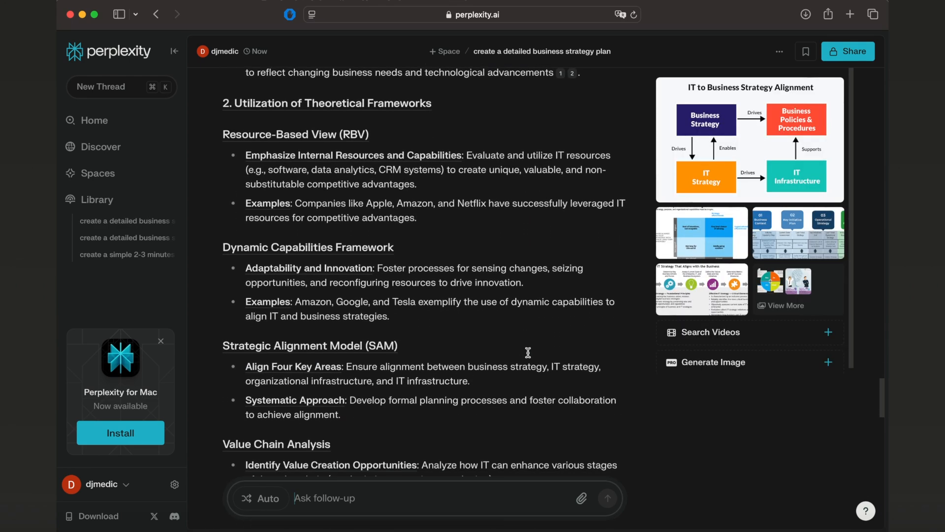
pyautogui.scroll(-3)
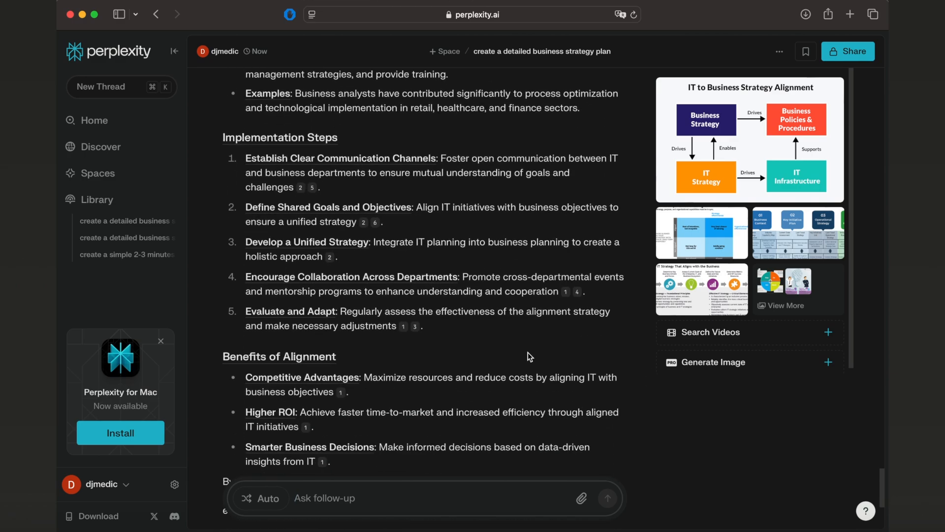